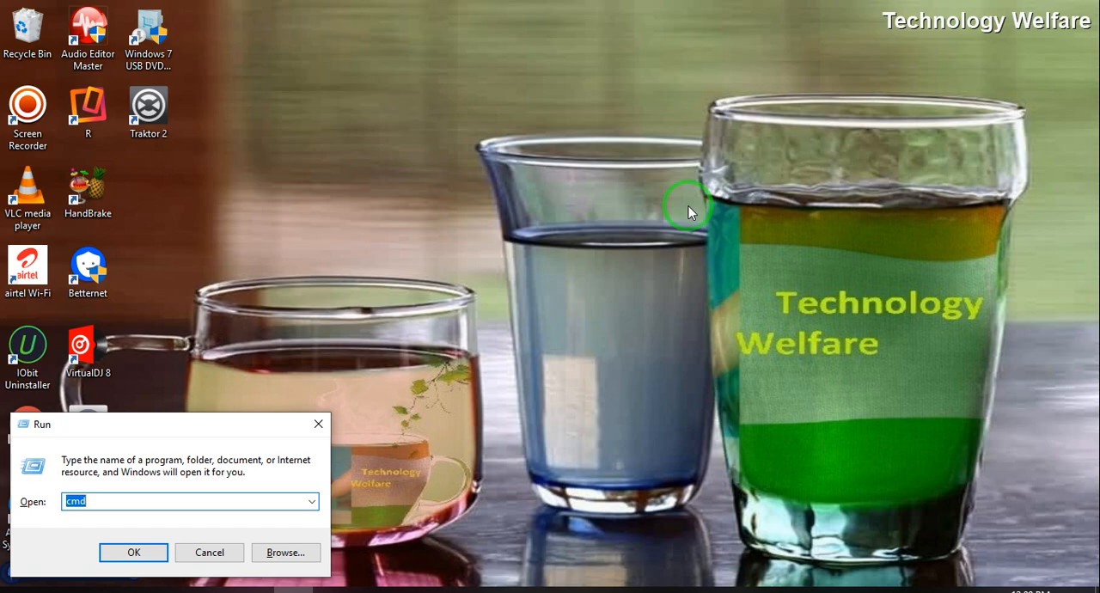
# Launch Command Prompt from the Run dialog with cmd entered
pyautogui.click(134, 551)
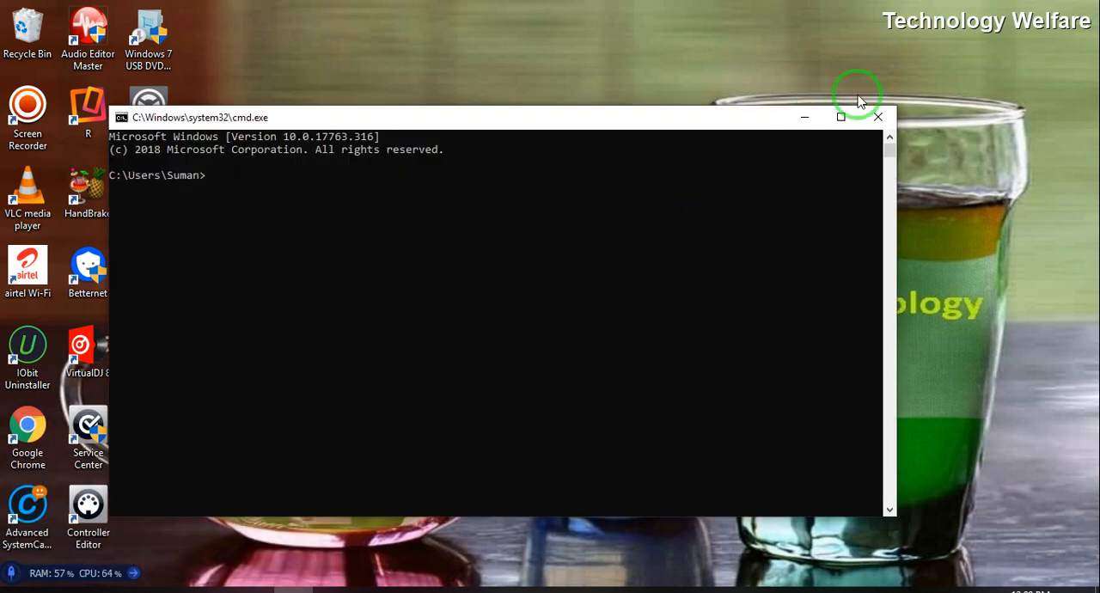
# Maximize the window and run ipconfig to list the adapters' IP configuration
pyautogui.click(840, 117)
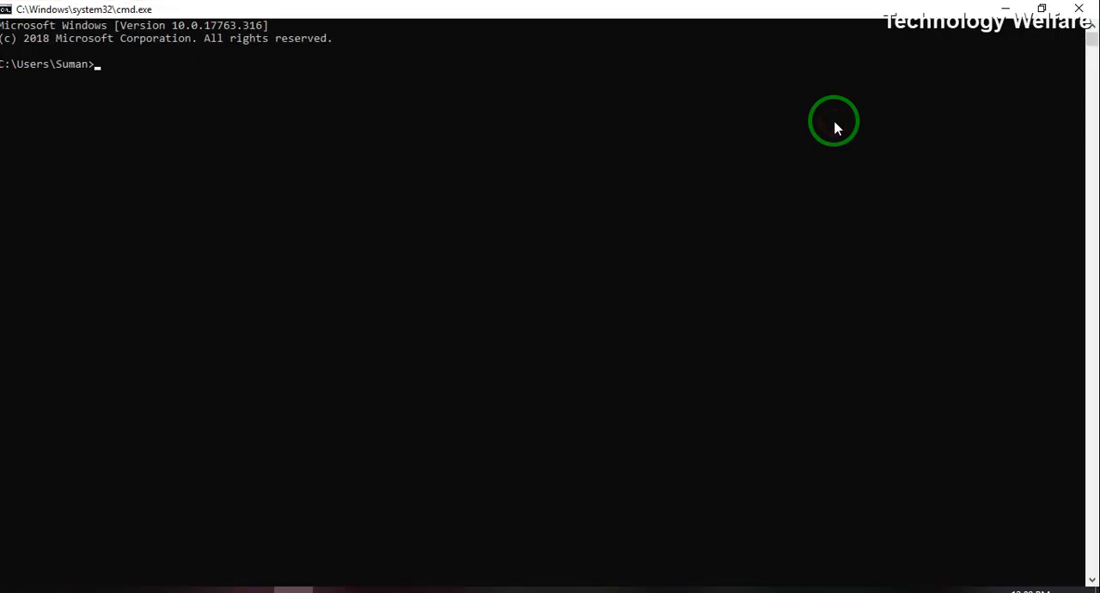
pyautogui.write('i')
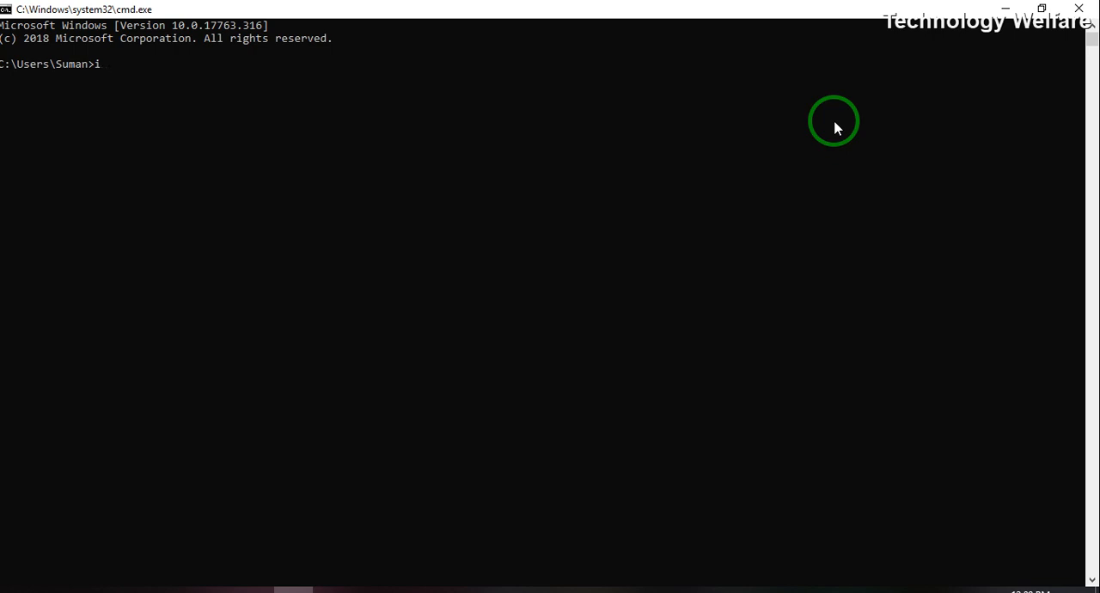
pyautogui.write('pc')
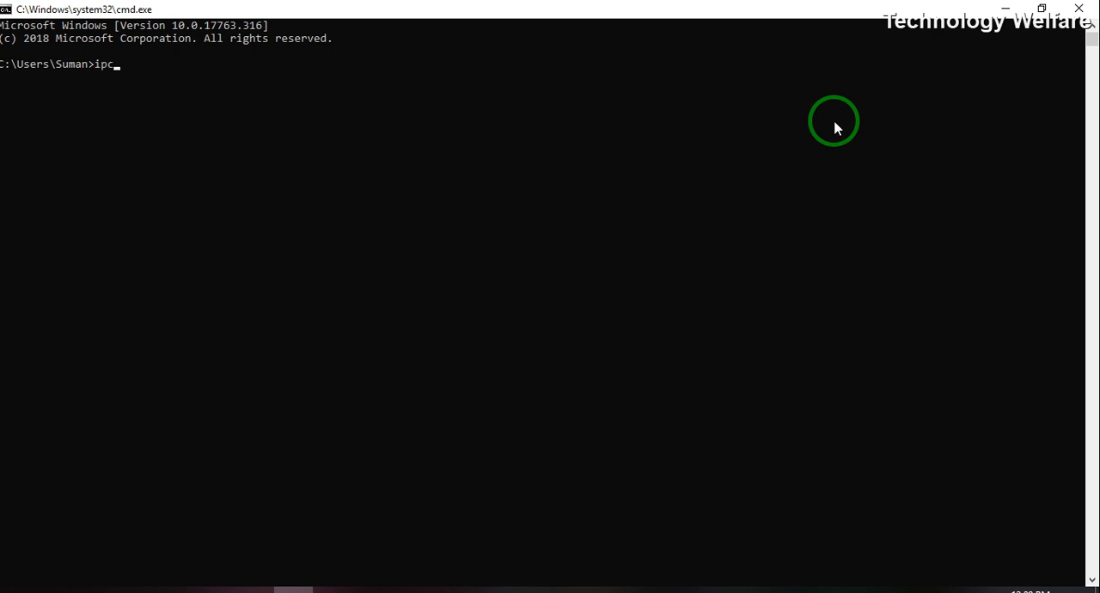
pyautogui.write('onfi')
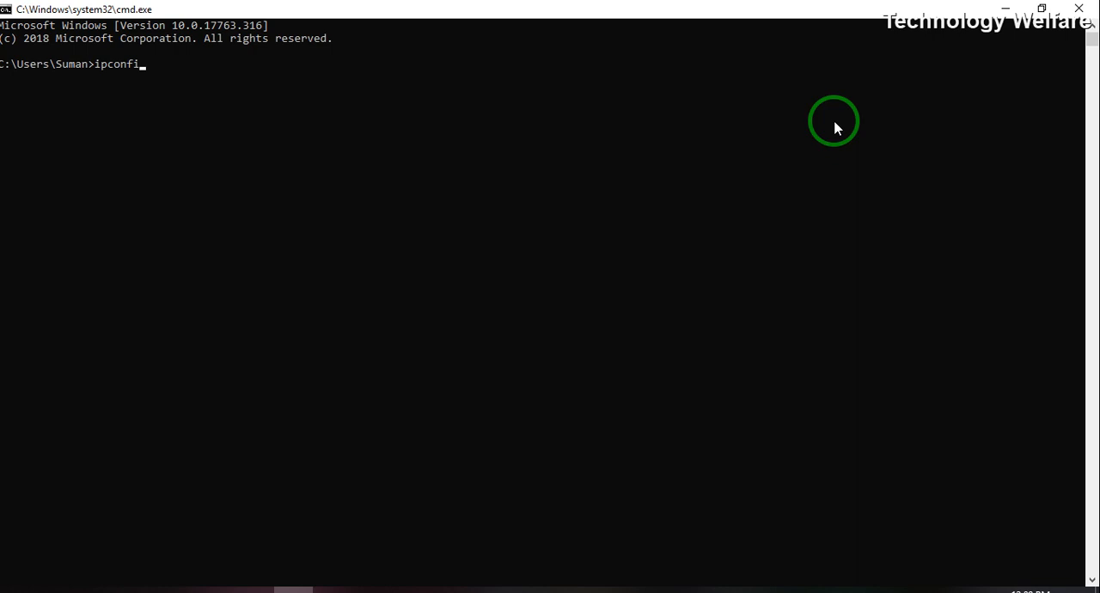
pyautogui.press('Enter')
pyautogui.write('ip')
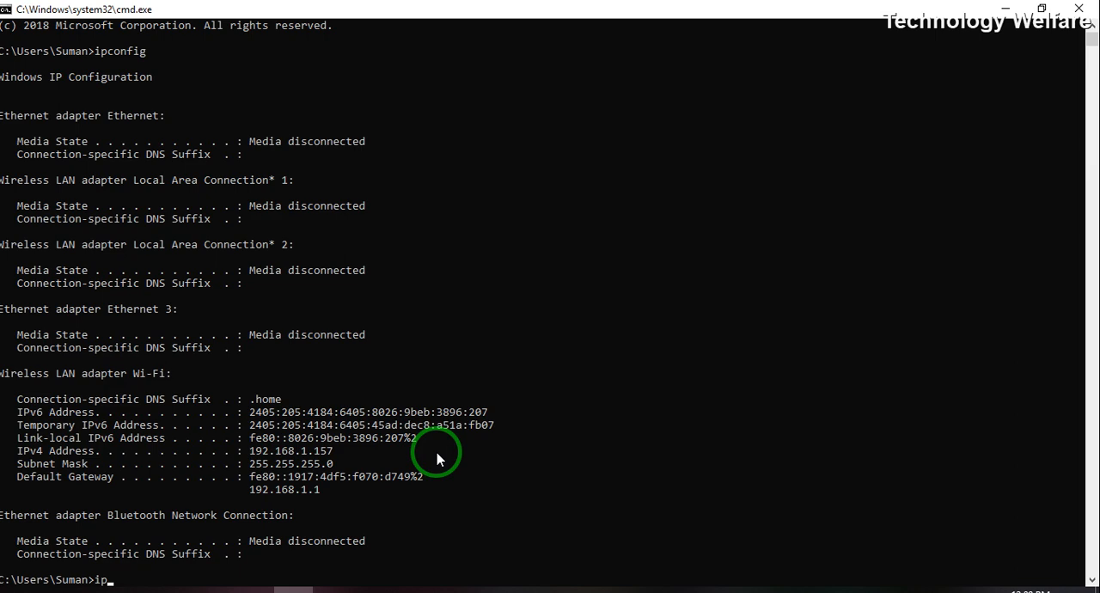
# Run ipconfig /release to drop the Wi-Fi adapter's IPv4 address
pyautogui.write('con')
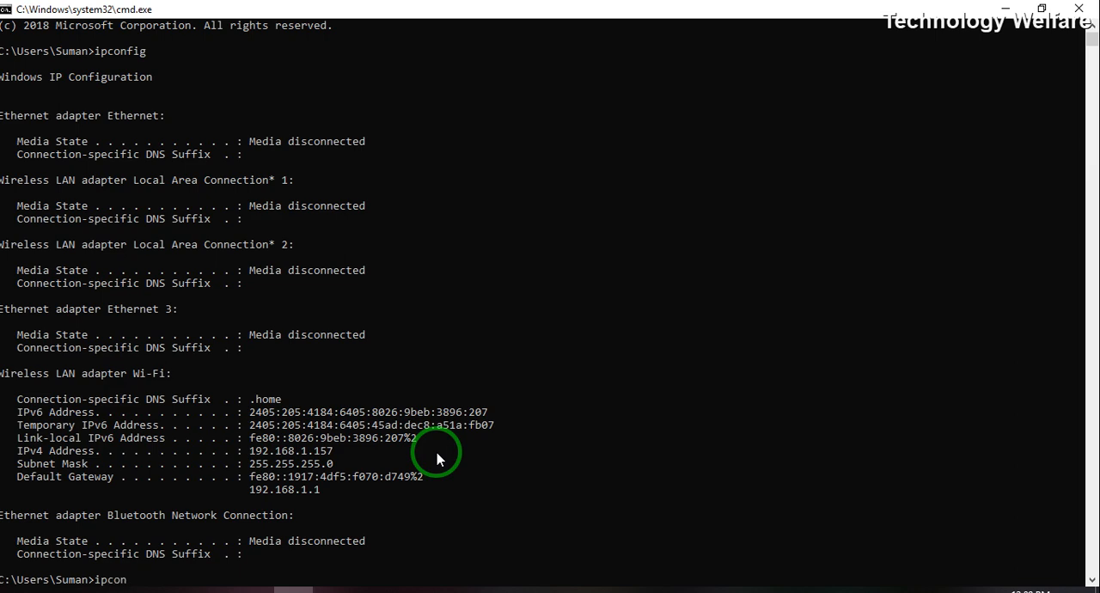
pyautogui.write('fig')
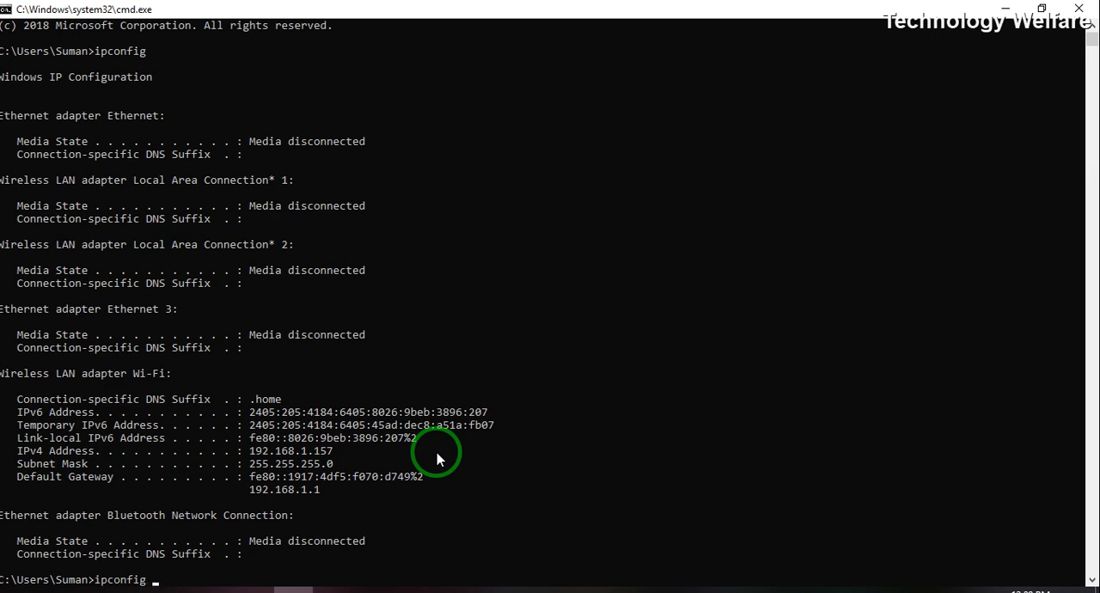
pyautogui.write('/')
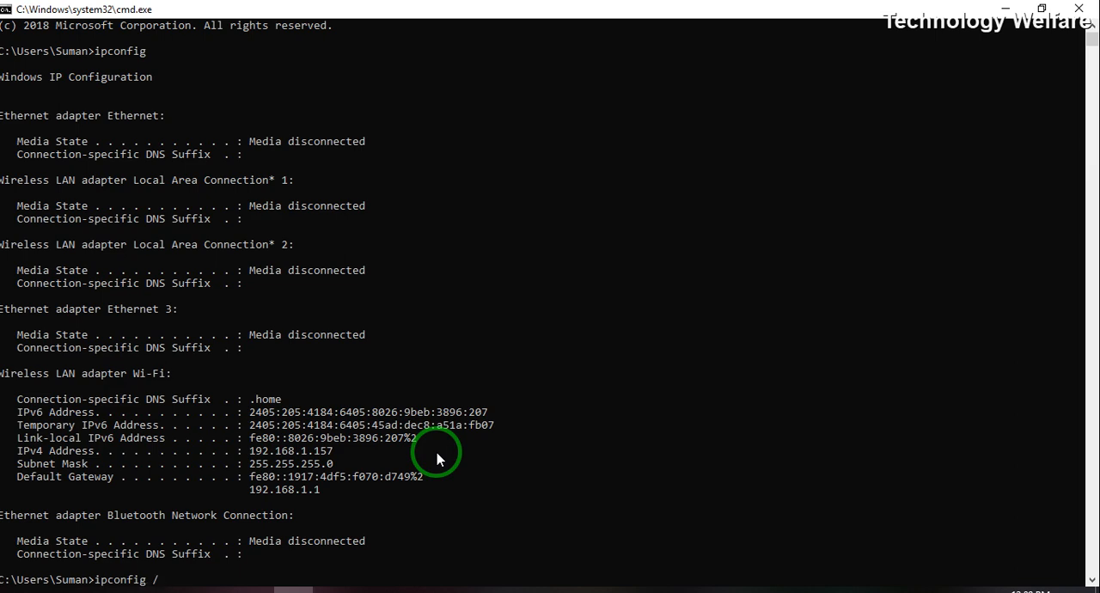
pyautogui.write('rel')
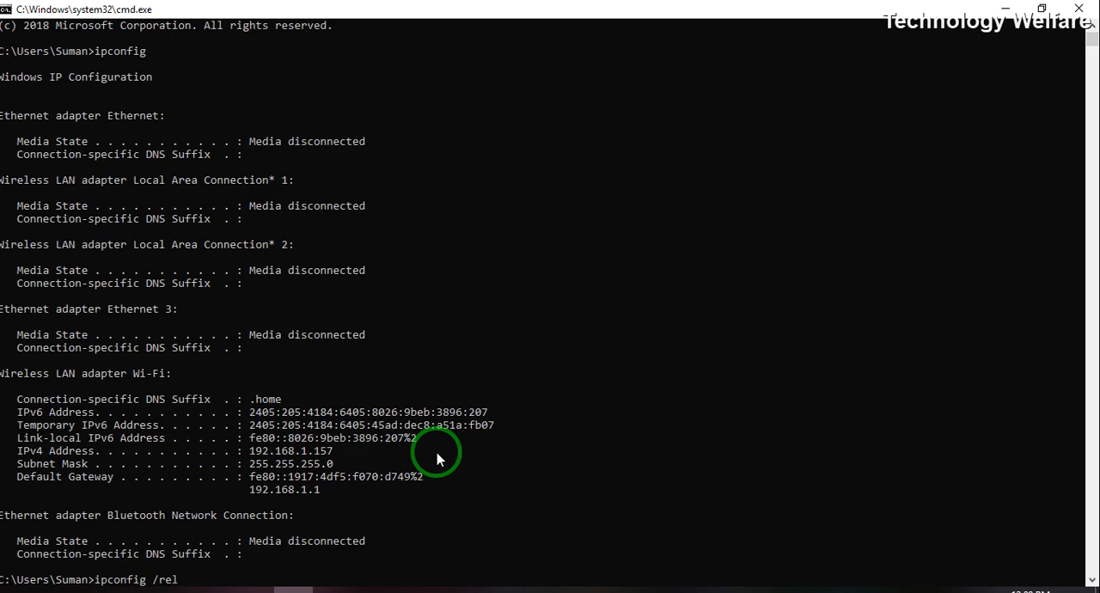
pyautogui.write('ease')
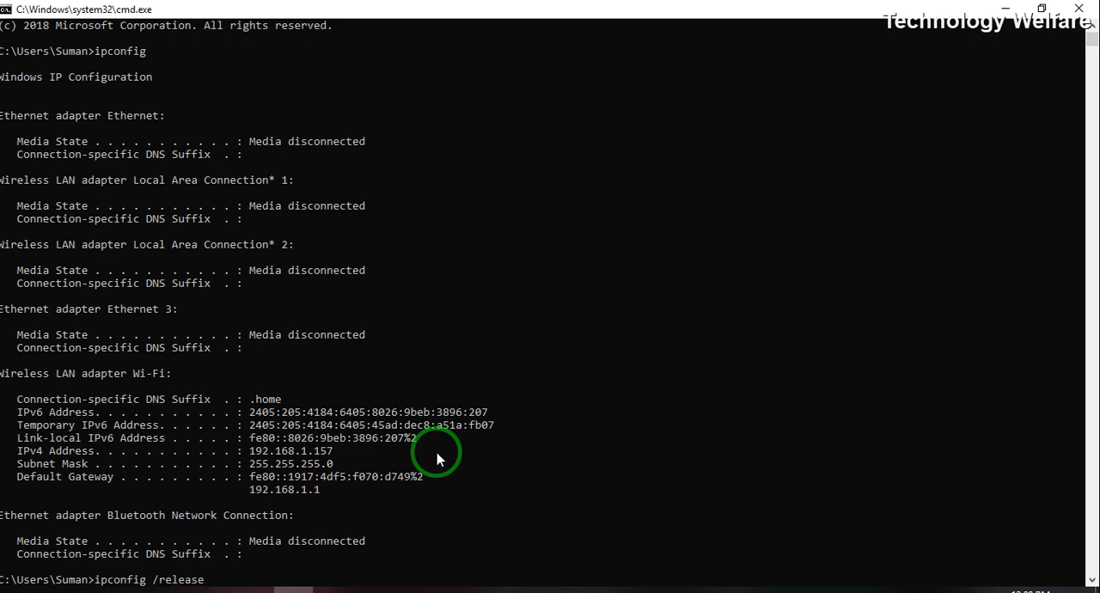
pyautogui.press('Enter')
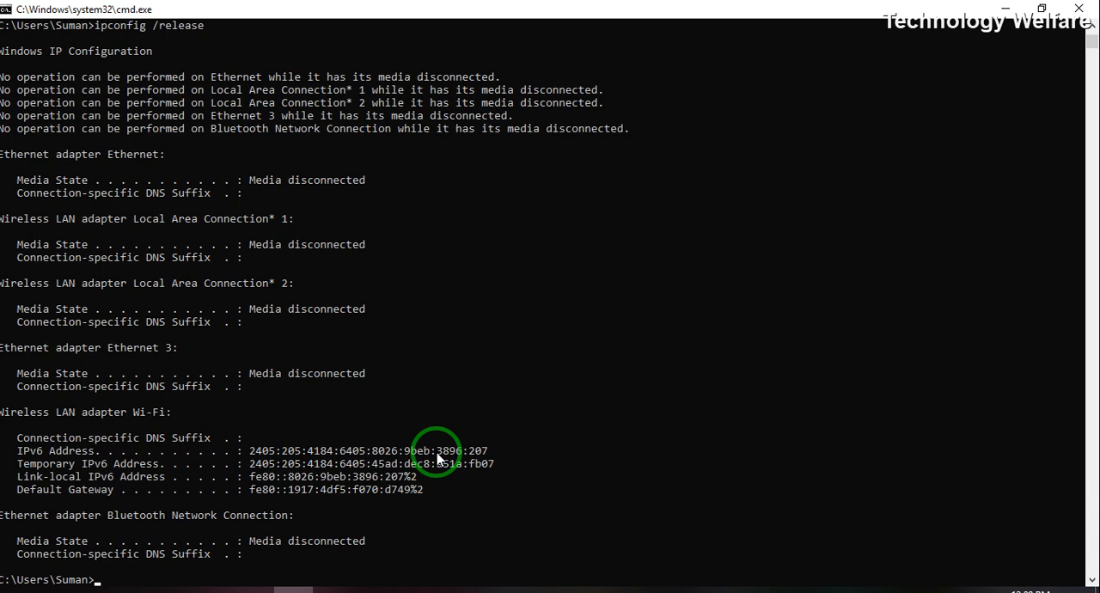
pyautogui.moveTo(311, 458)
pyautogui.write('ipco')
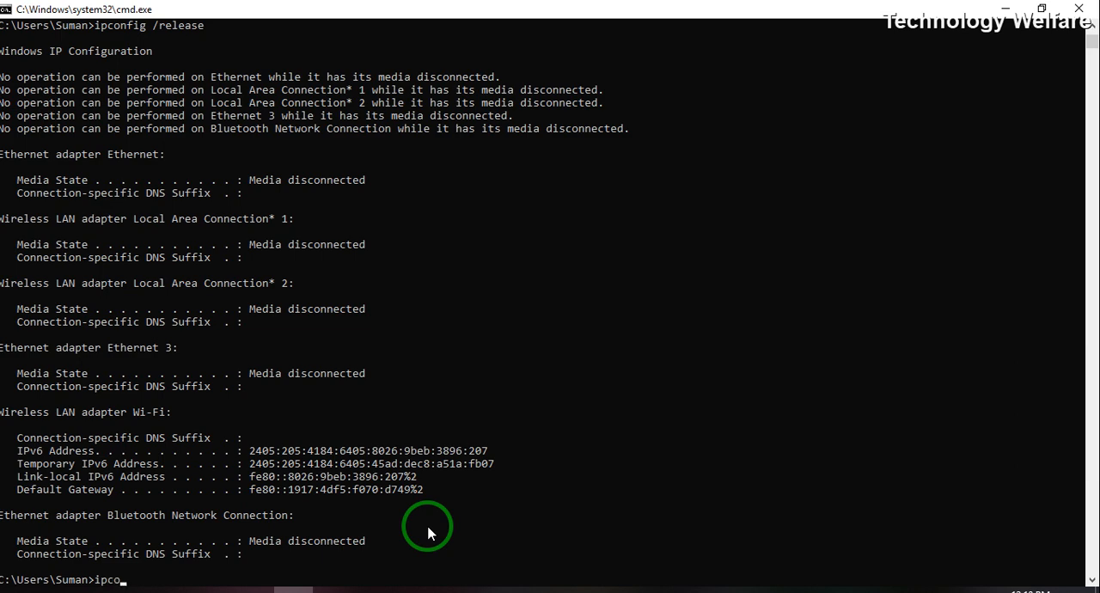
# Enter ipconfig /renew to restore the Wi-Fi adapter's IPv4 address 192.168.1.157
pyautogui.write('nfig')
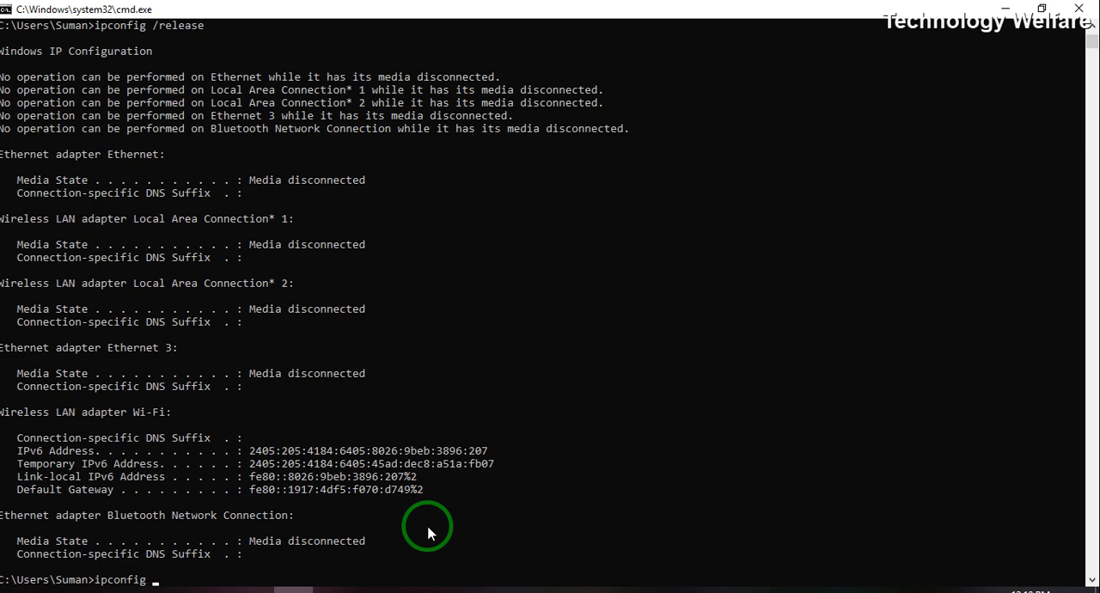
pyautogui.write('/')
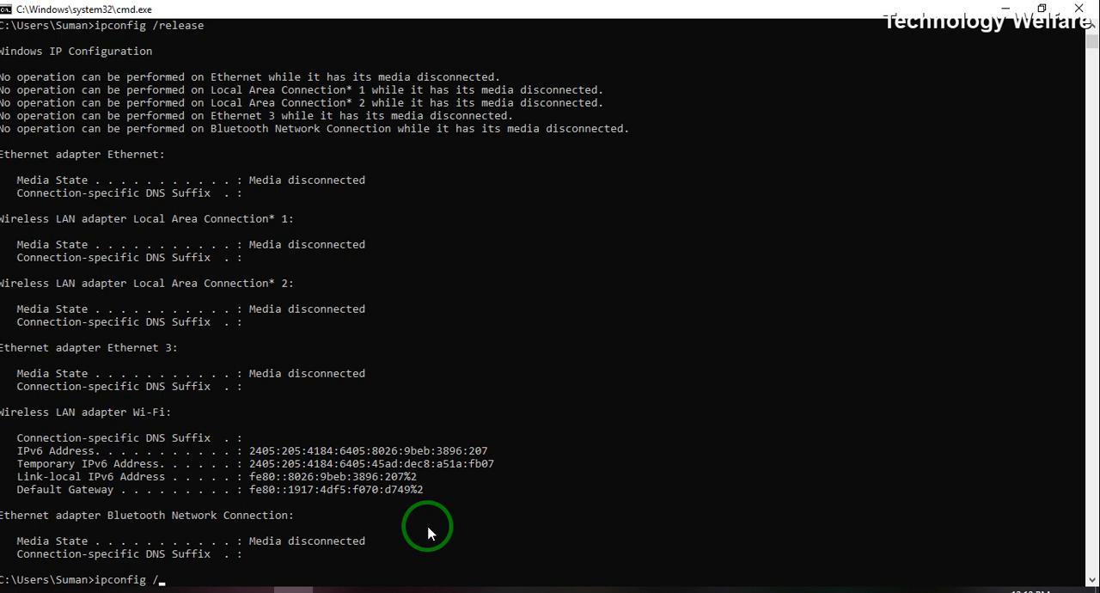
pyautogui.write('re')
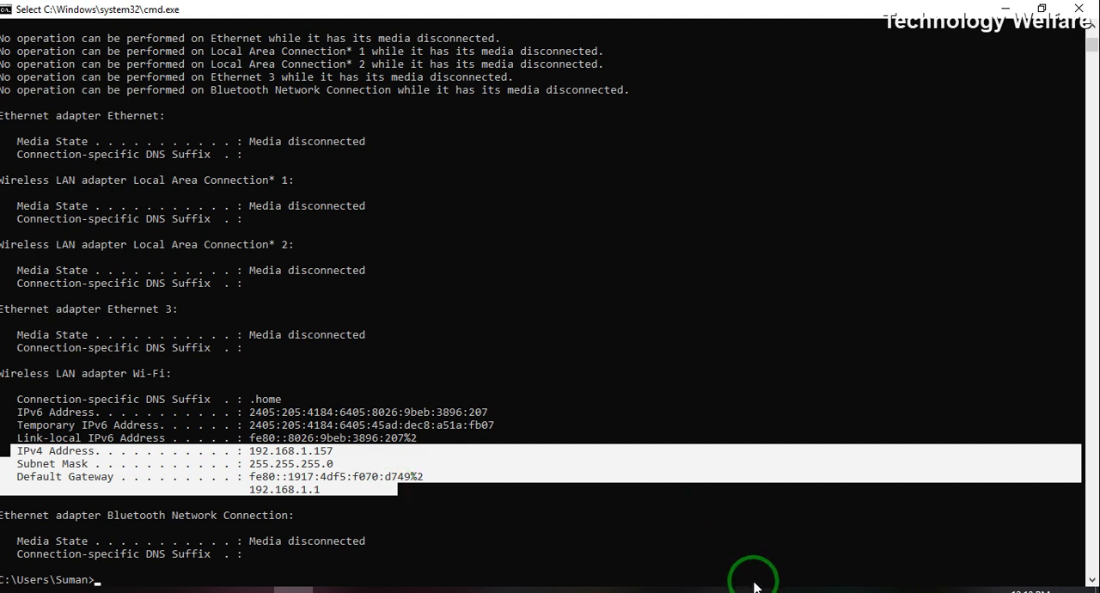
pyautogui.moveTo(834, 546)
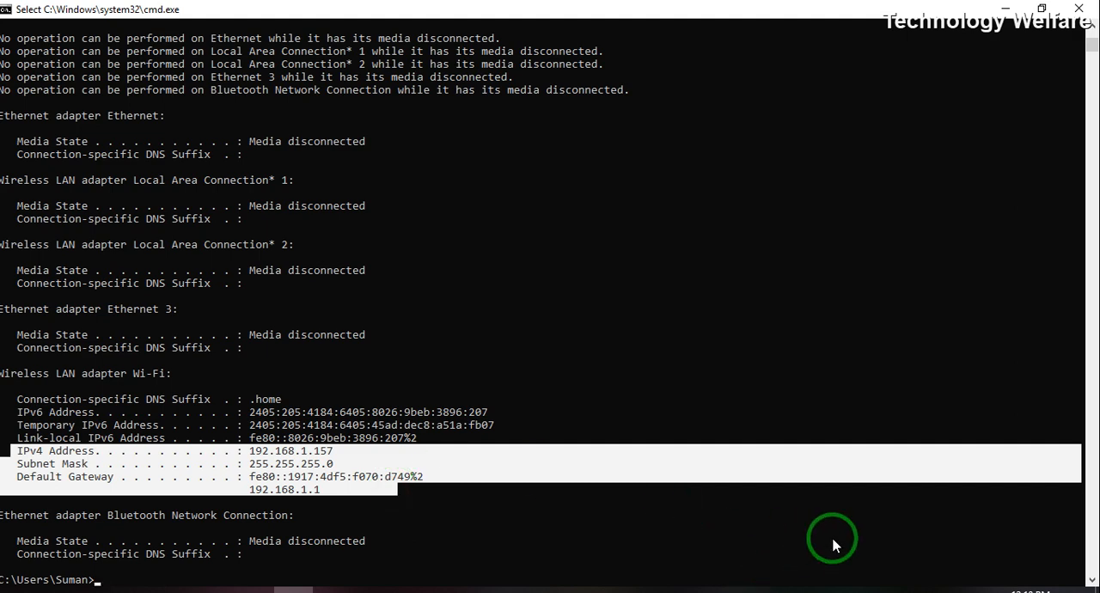